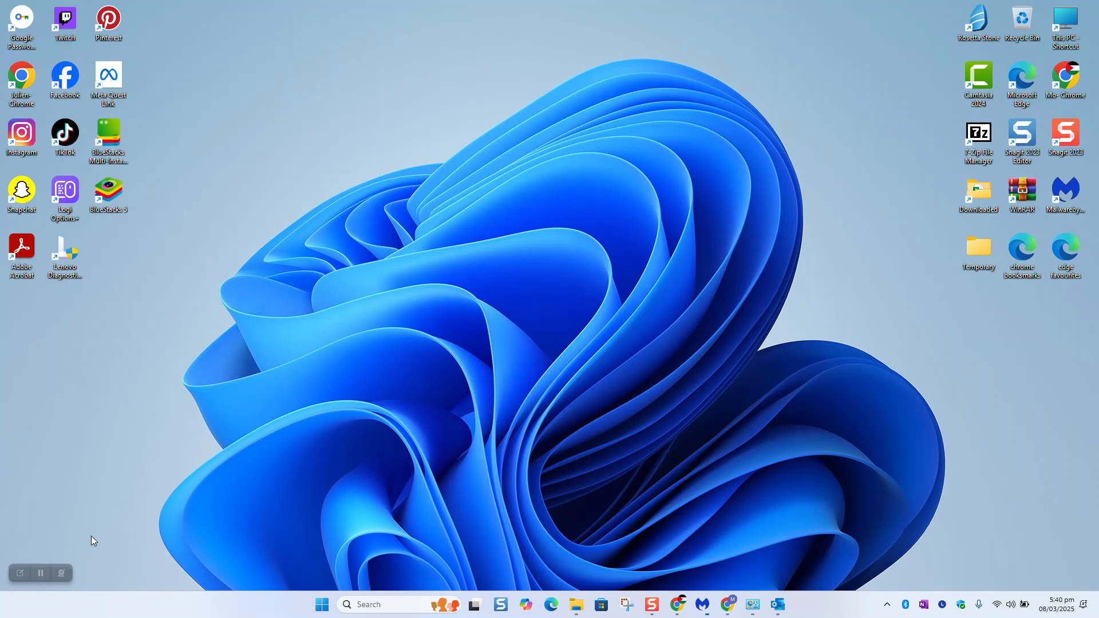
mouse_move(90, 544)
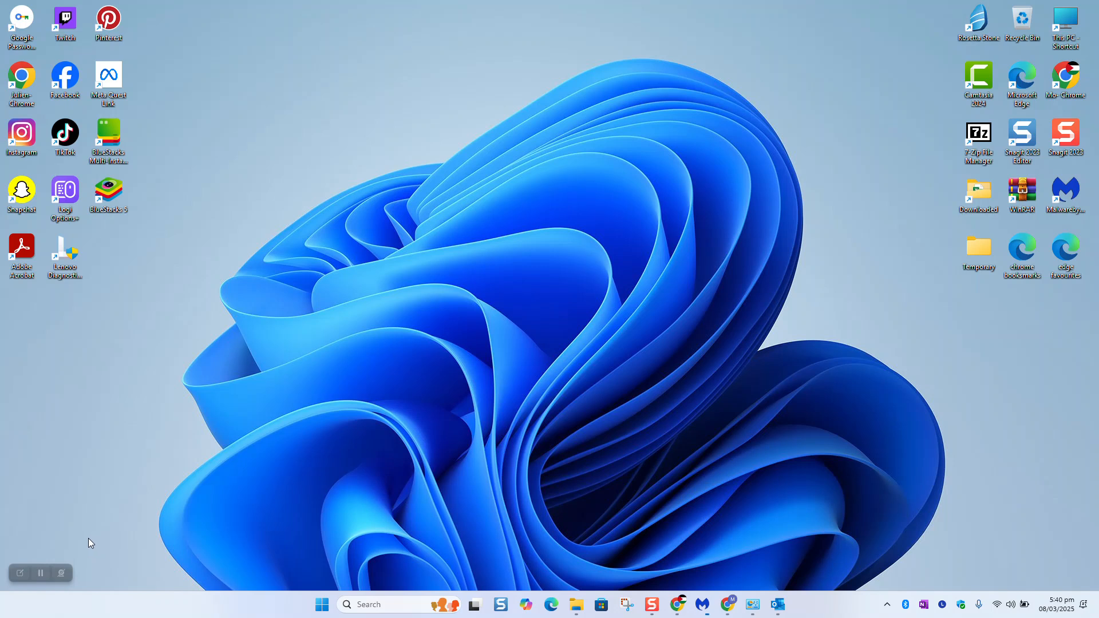
- Open the Windows Start search panel from the taskbar
left_click(777, 604)
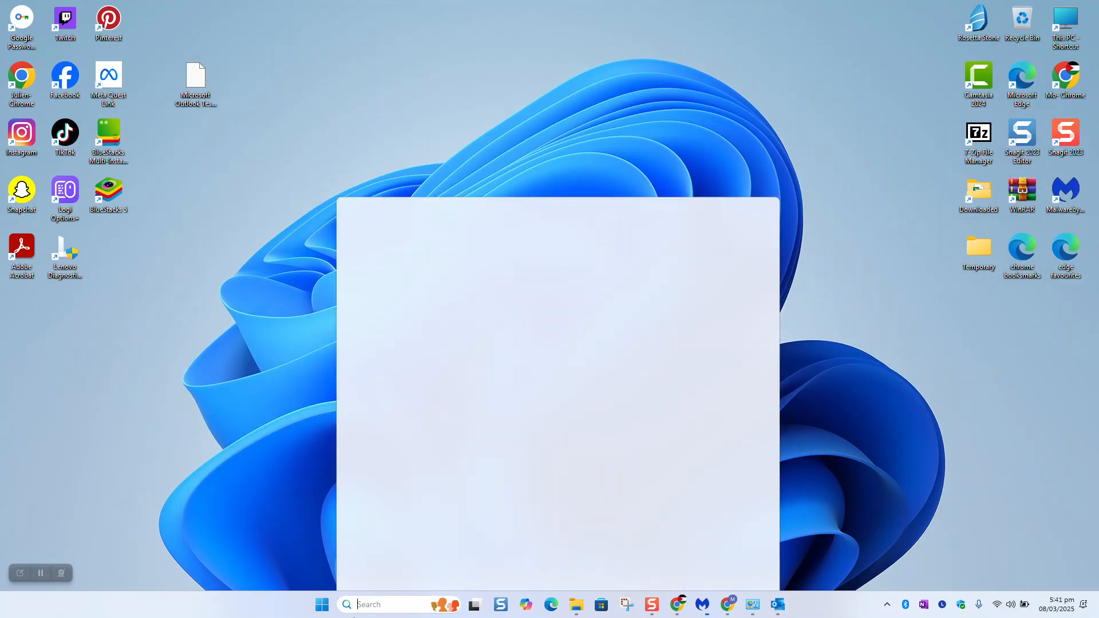
- Search 'powe' in Windows Search to launch PowerPoint
type("powe")
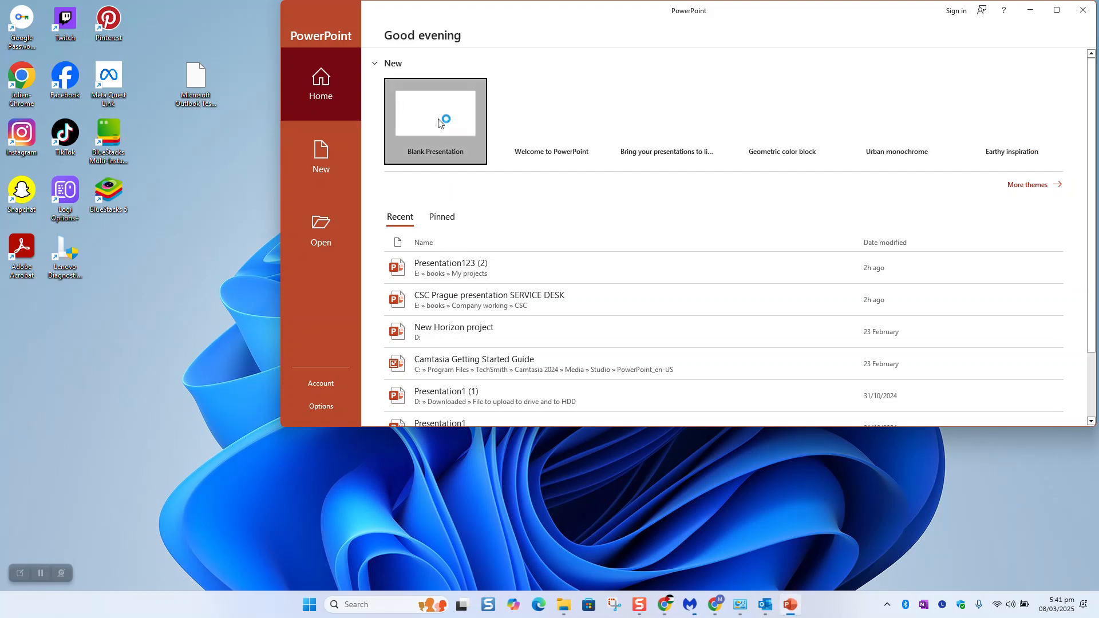
- Open the recent Camtasia Getting Started Guide, dismiss the add-in message, and select slide 3
left_click(435, 113)
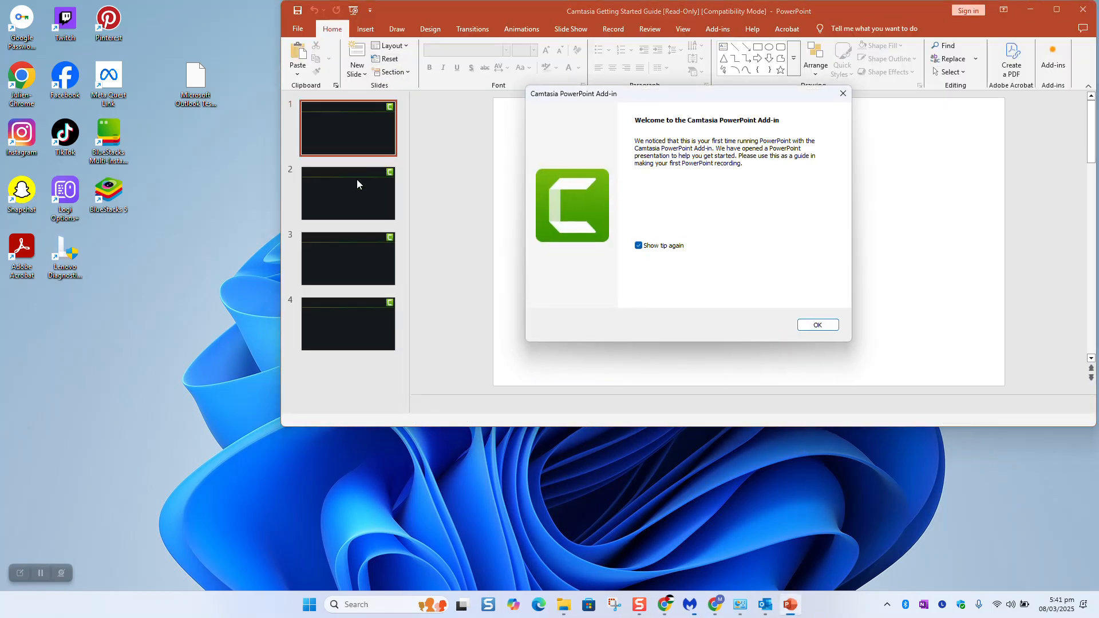
left_click(818, 325)
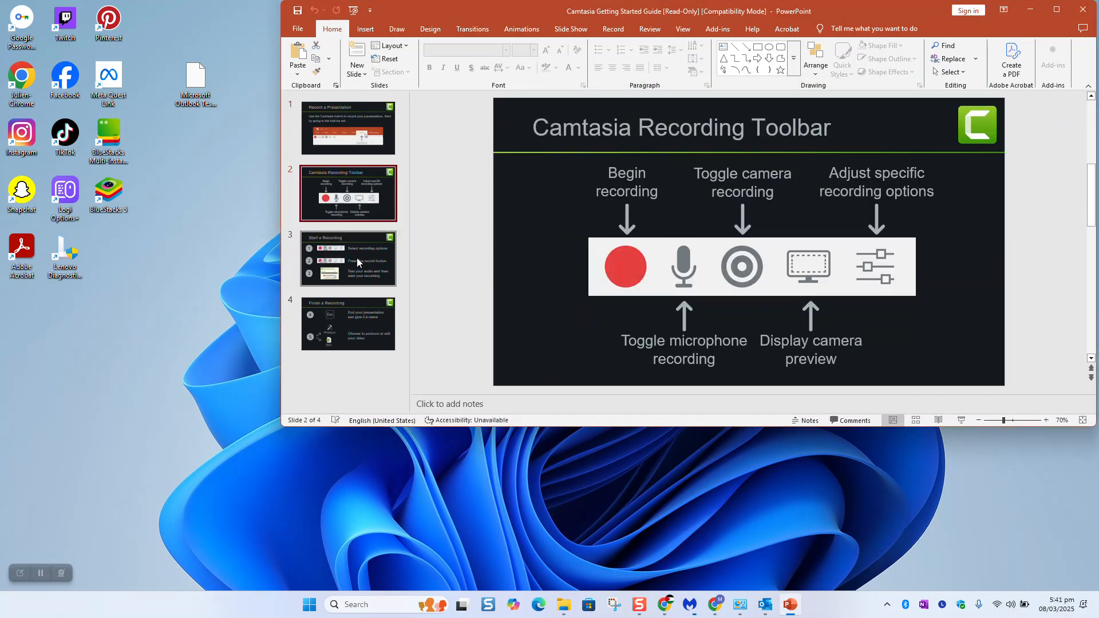
left_click(348, 324)
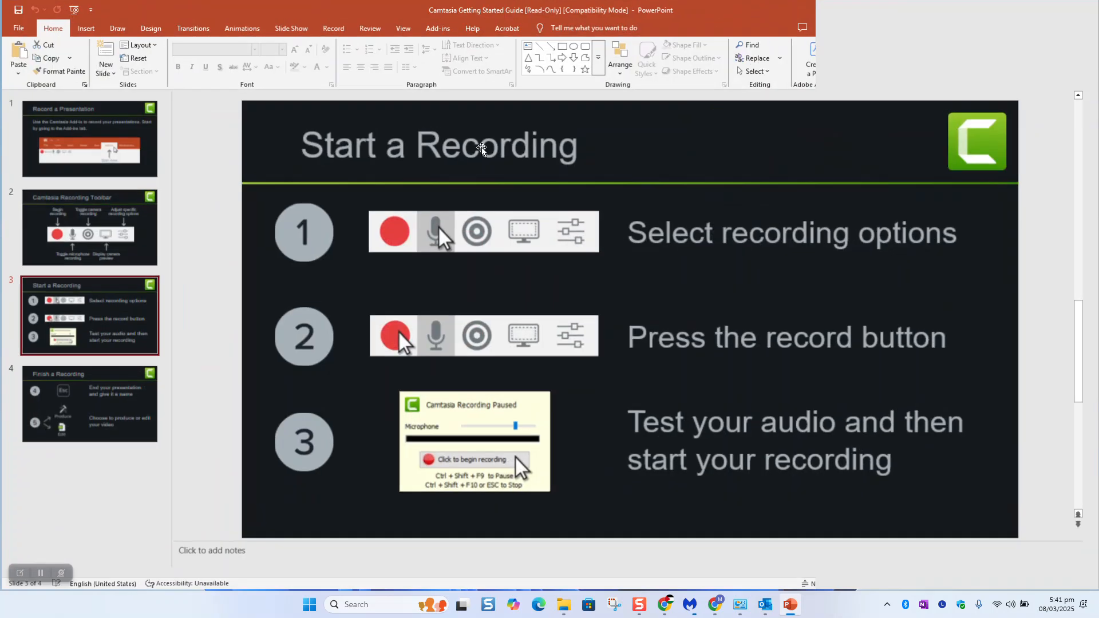
- Start an Insert Object dialog on slide 3 set to Create from file
left_click(85, 28)
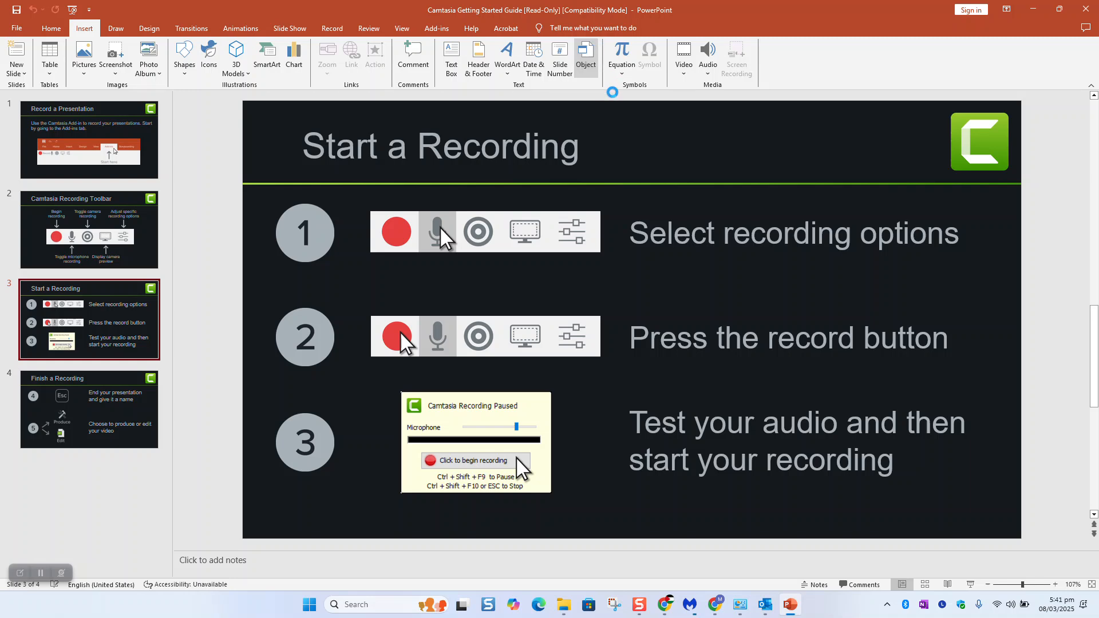
left_click(585, 54)
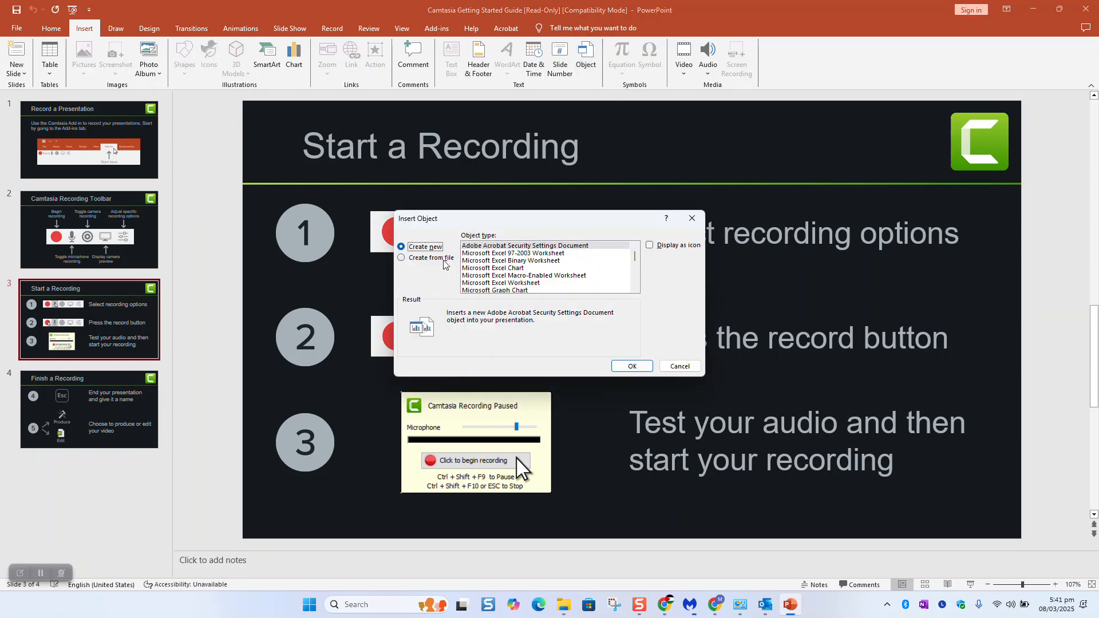
left_click(400, 258)
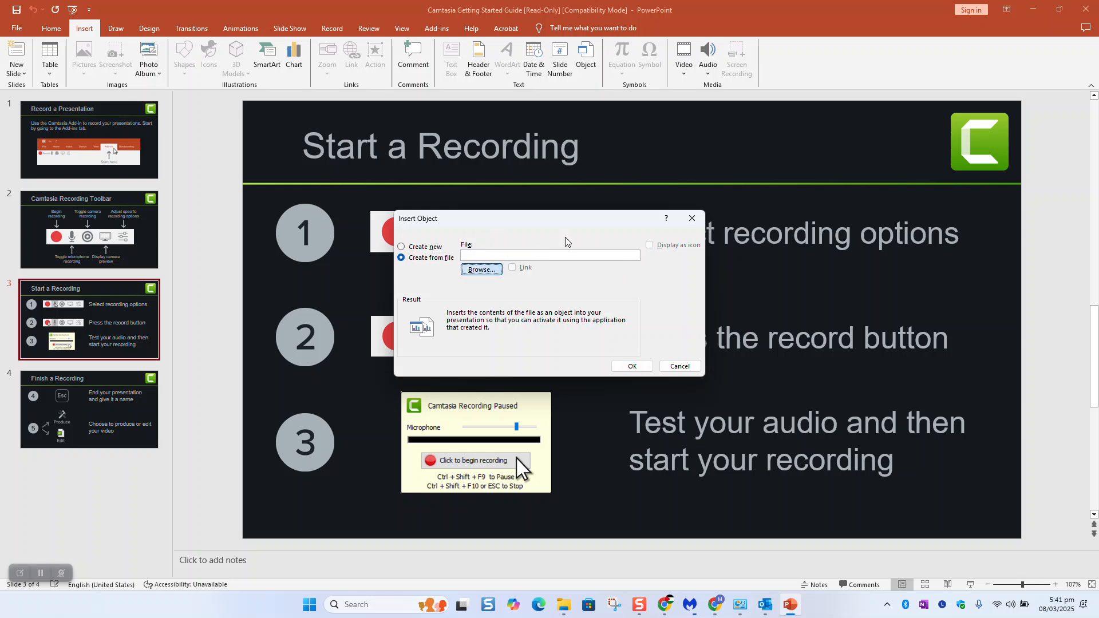
- Embed Microsoft Outlook Test Message.msg from the Desktop as an object
left_click(480, 269)
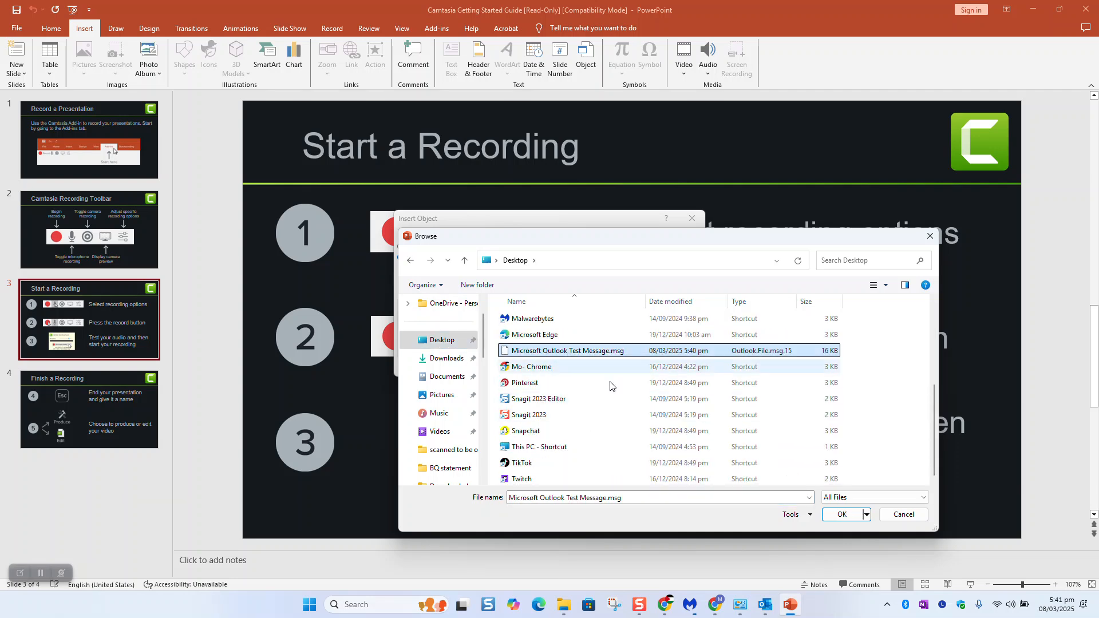
left_click(842, 514)
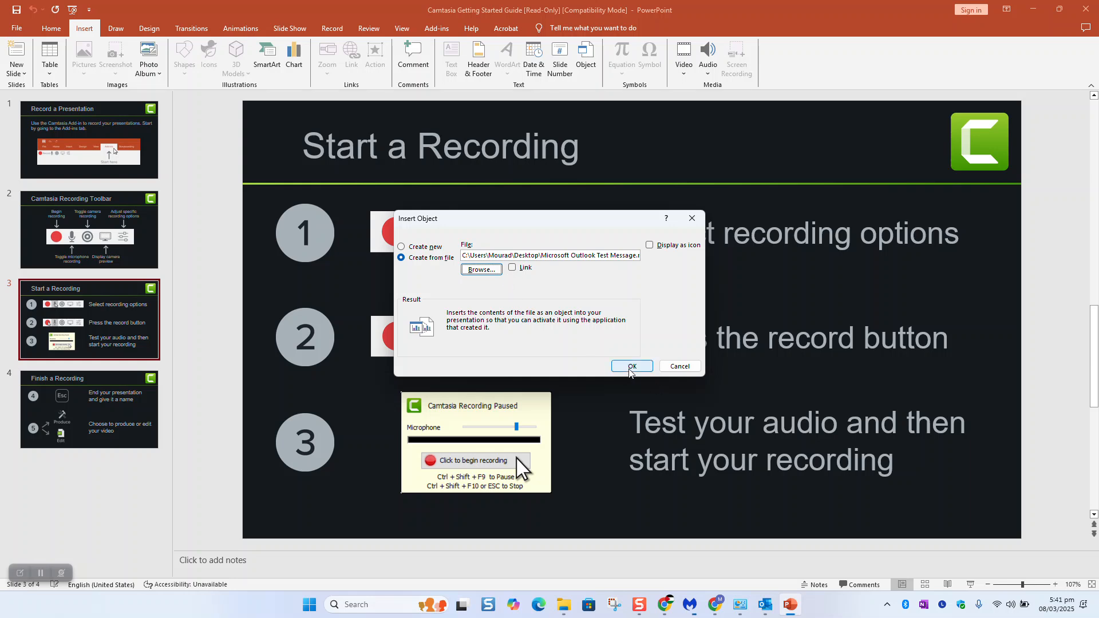
left_click(649, 245)
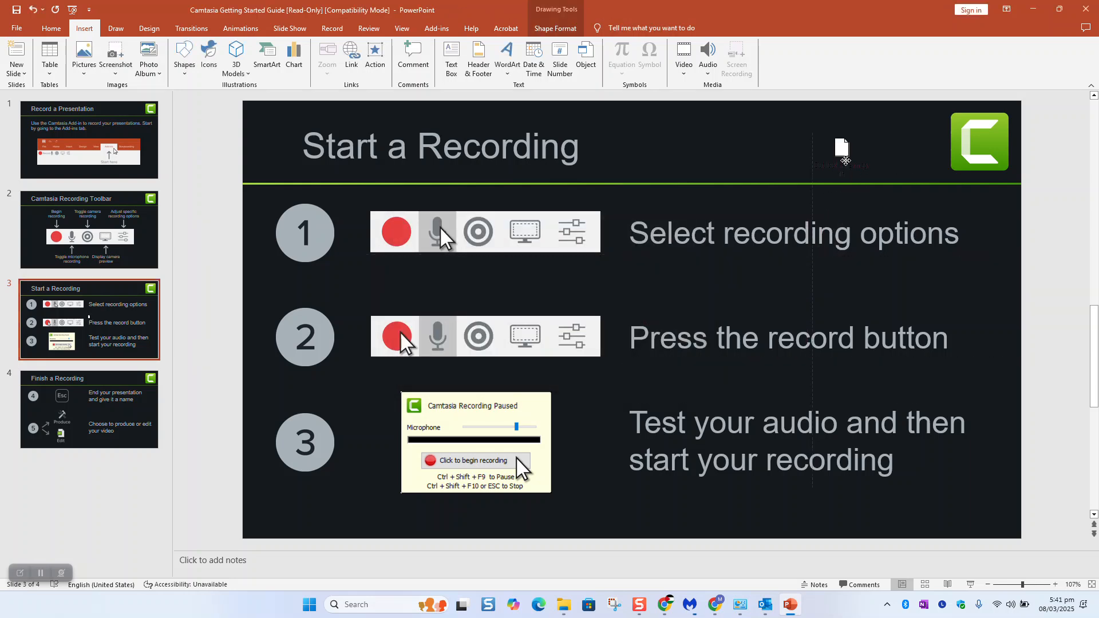
- Drag the embedded message icon beside the 'Press the record button' step
left_click(440, 148)
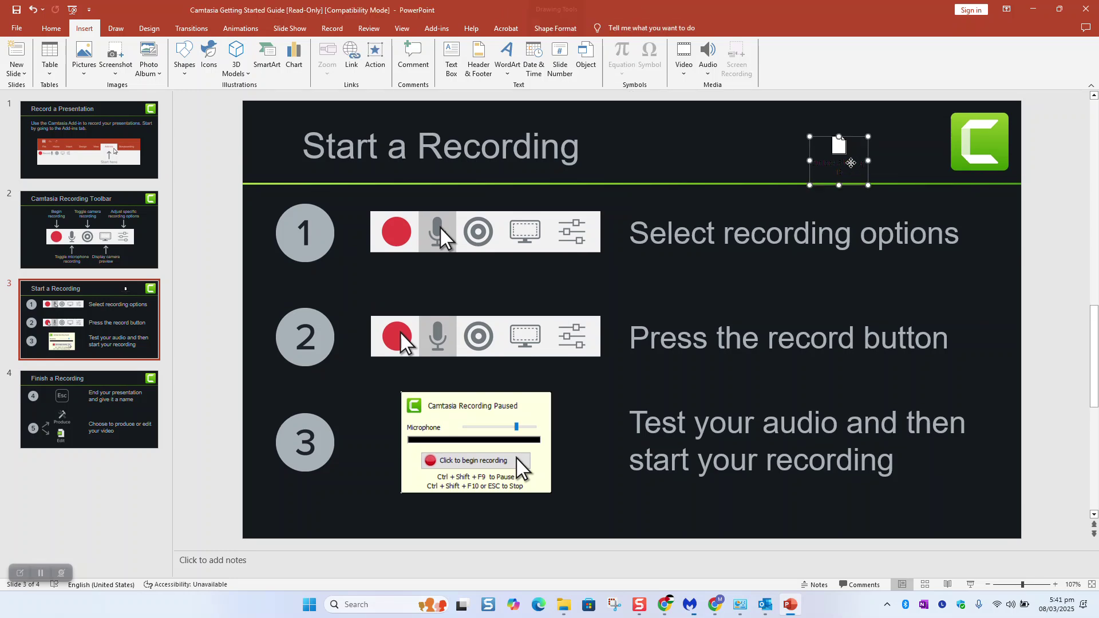
left_click_drag(839, 159, 948, 294)
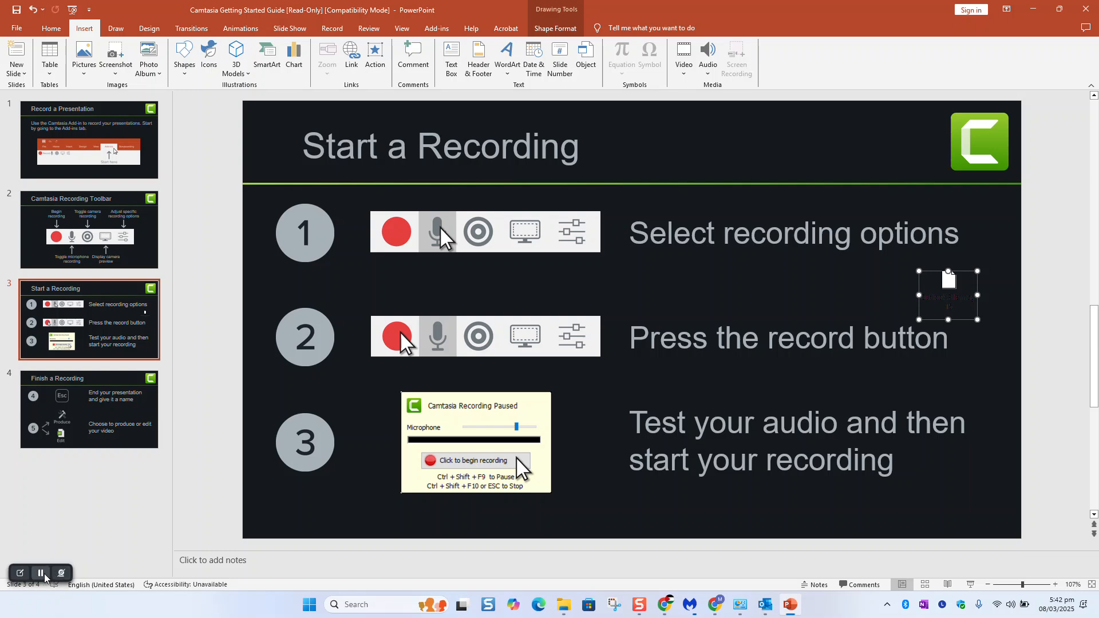
mouse_move(41, 573)
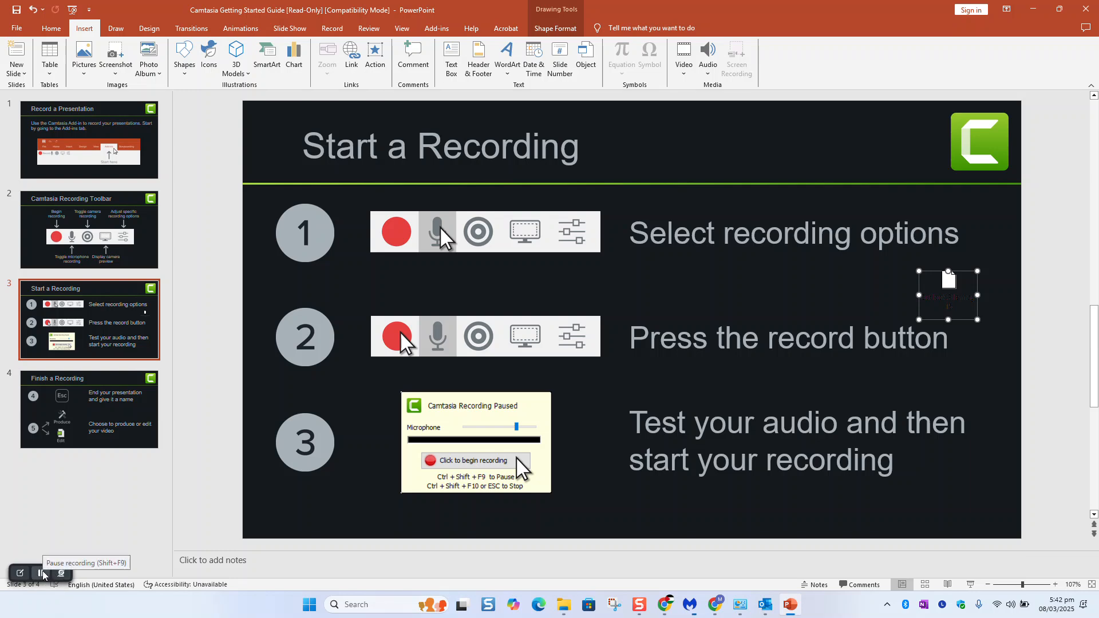